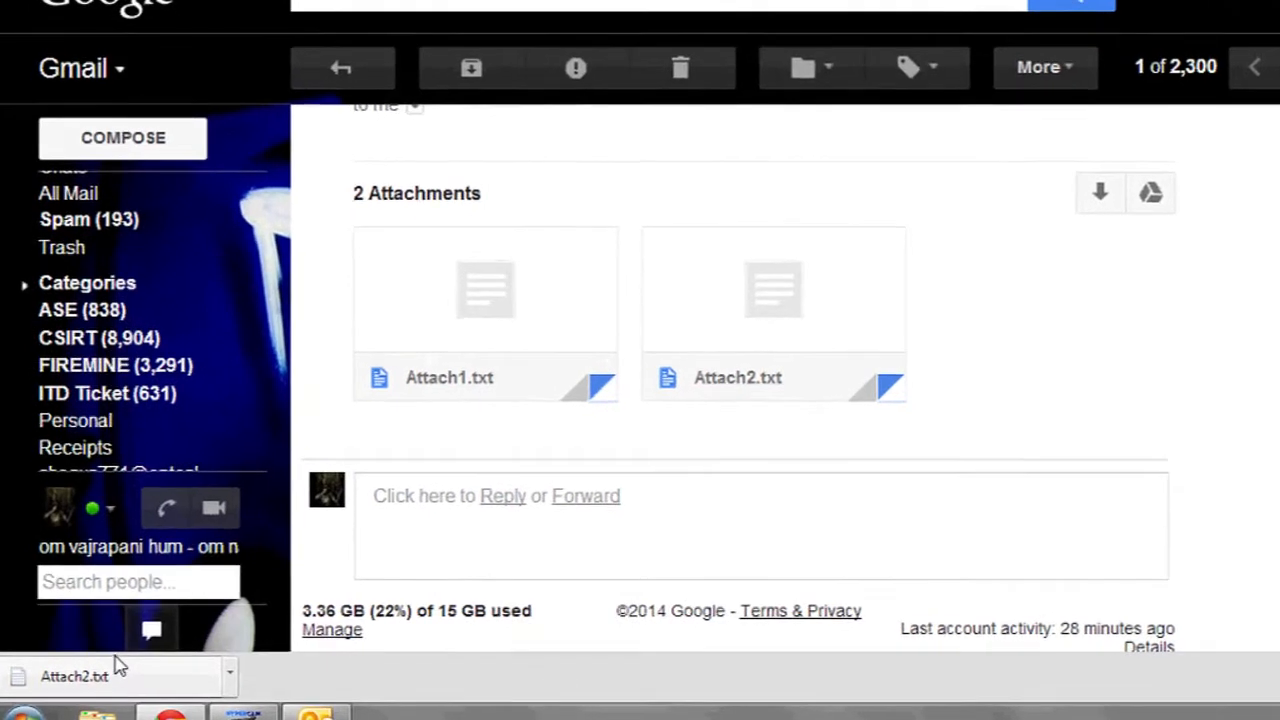
Download the Gmail message's text attachments to the Downloads folder
{"action": "left_click", "coordinate": [20, 712]}
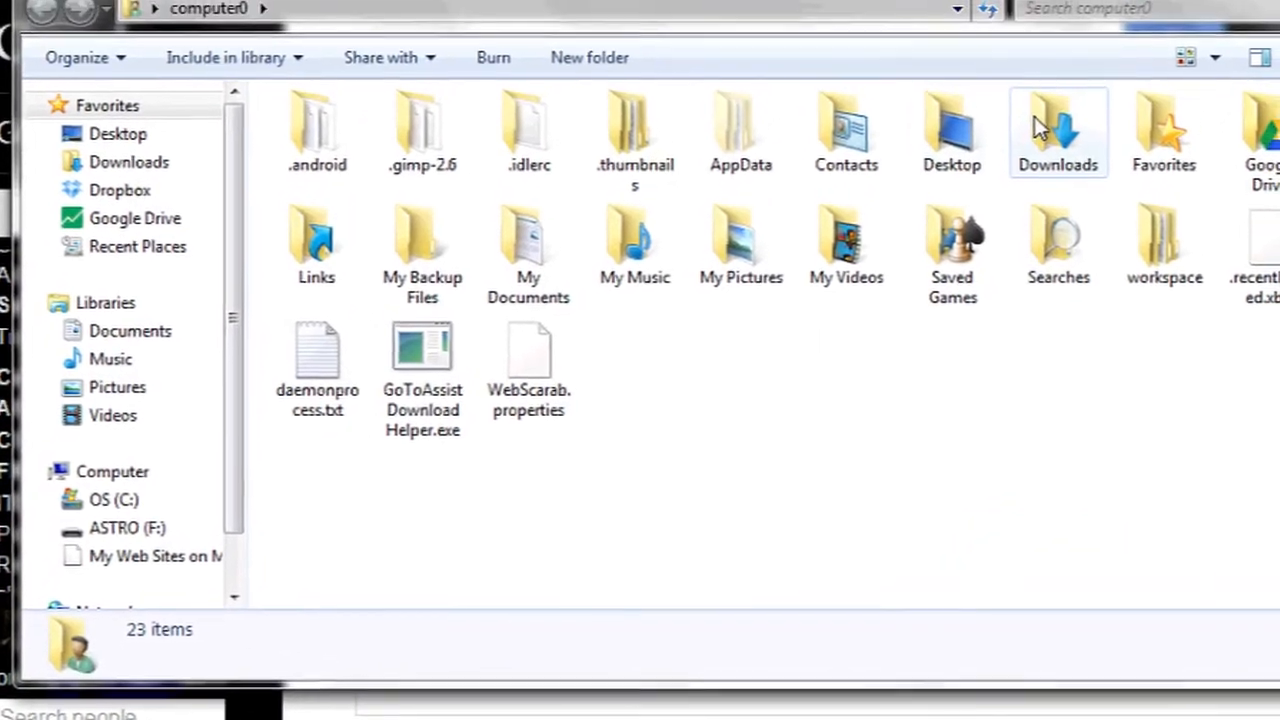
Copy Attach1.txt and Attach2.txt from the Downloads folder
{"action": "double_click", "coordinate": [1056, 130]}
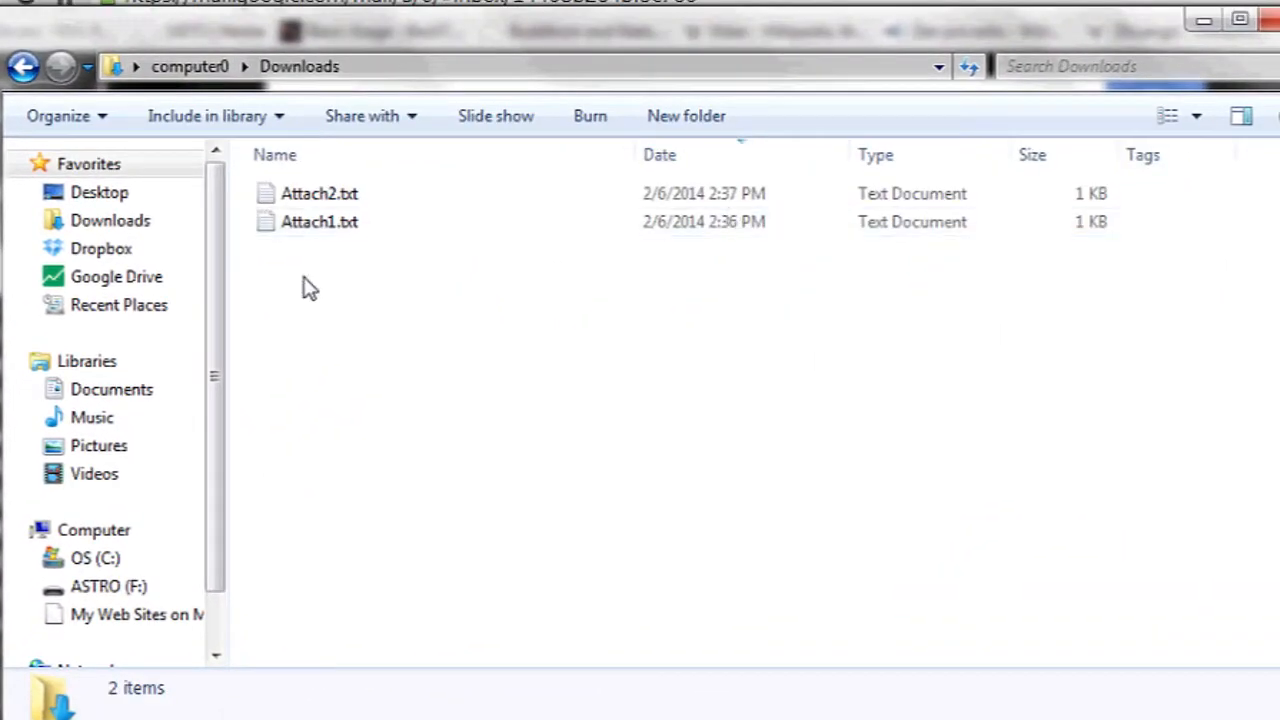
{"action": "right_click", "coordinate": [320, 192]}
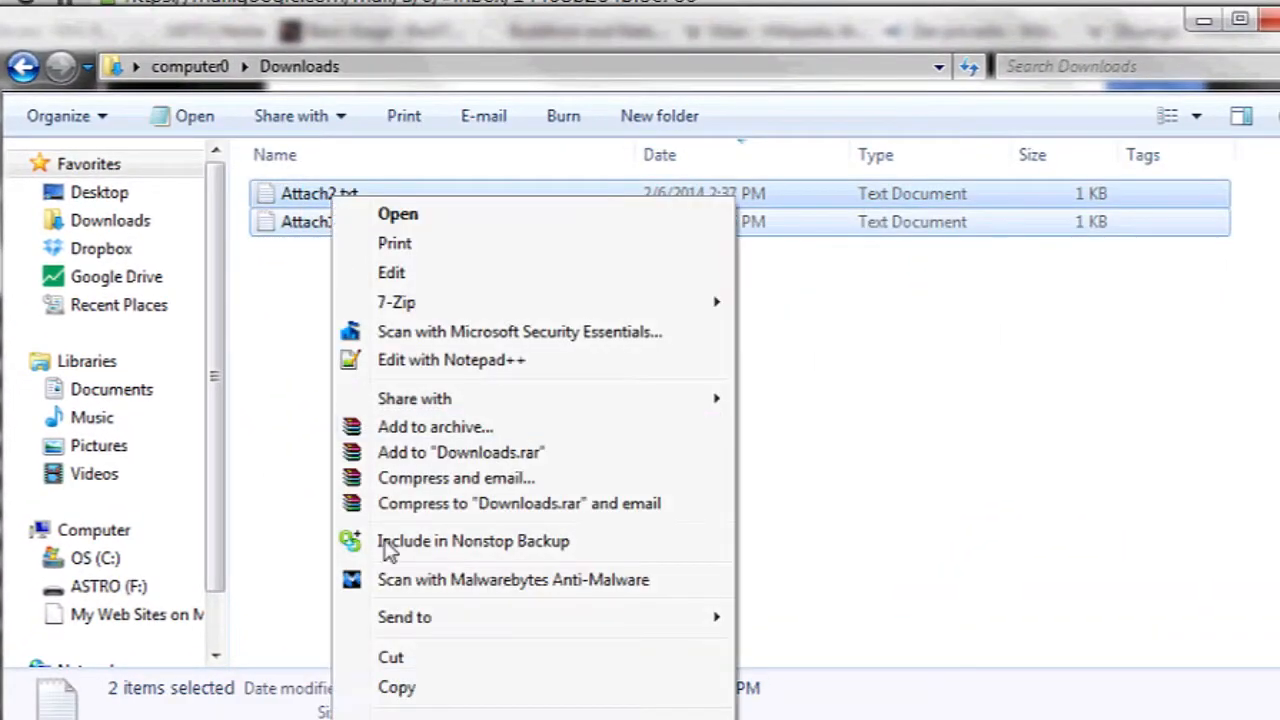
{"action": "left_click", "coordinate": [270, 270]}
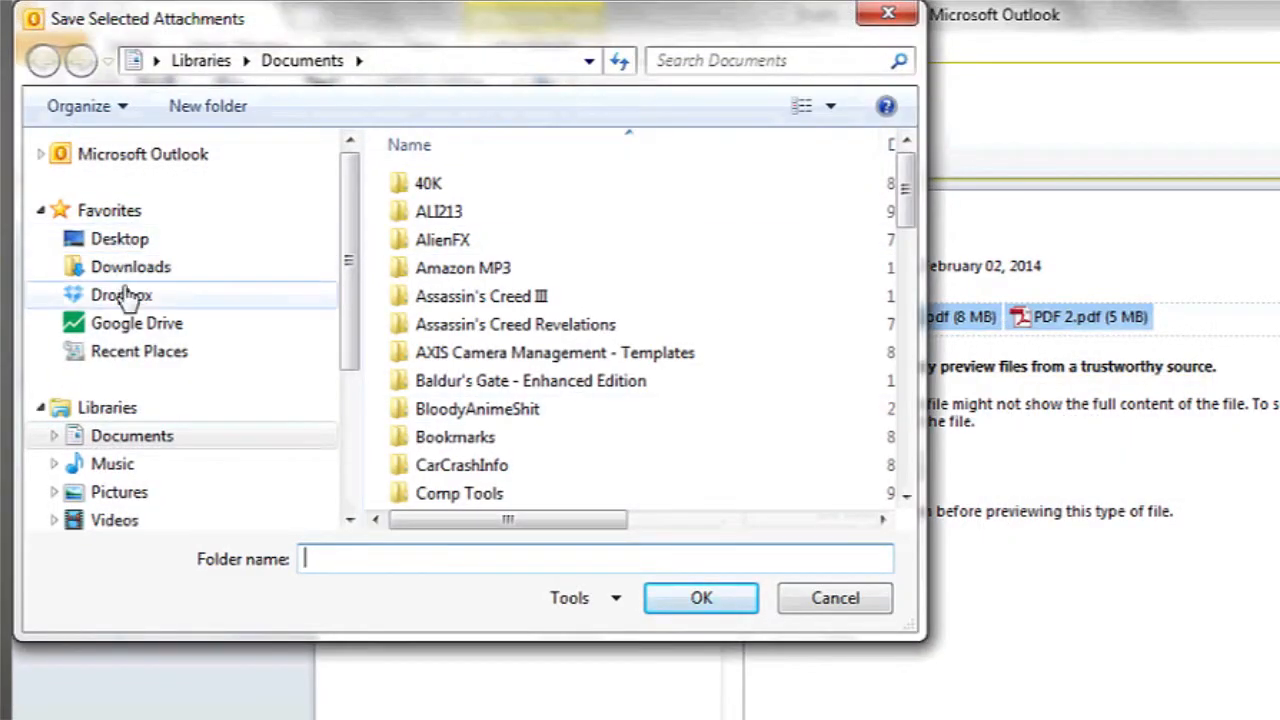
Choose Dropbox as the destination for the two PDF attachments
{"action": "left_click", "coordinate": [132, 436]}
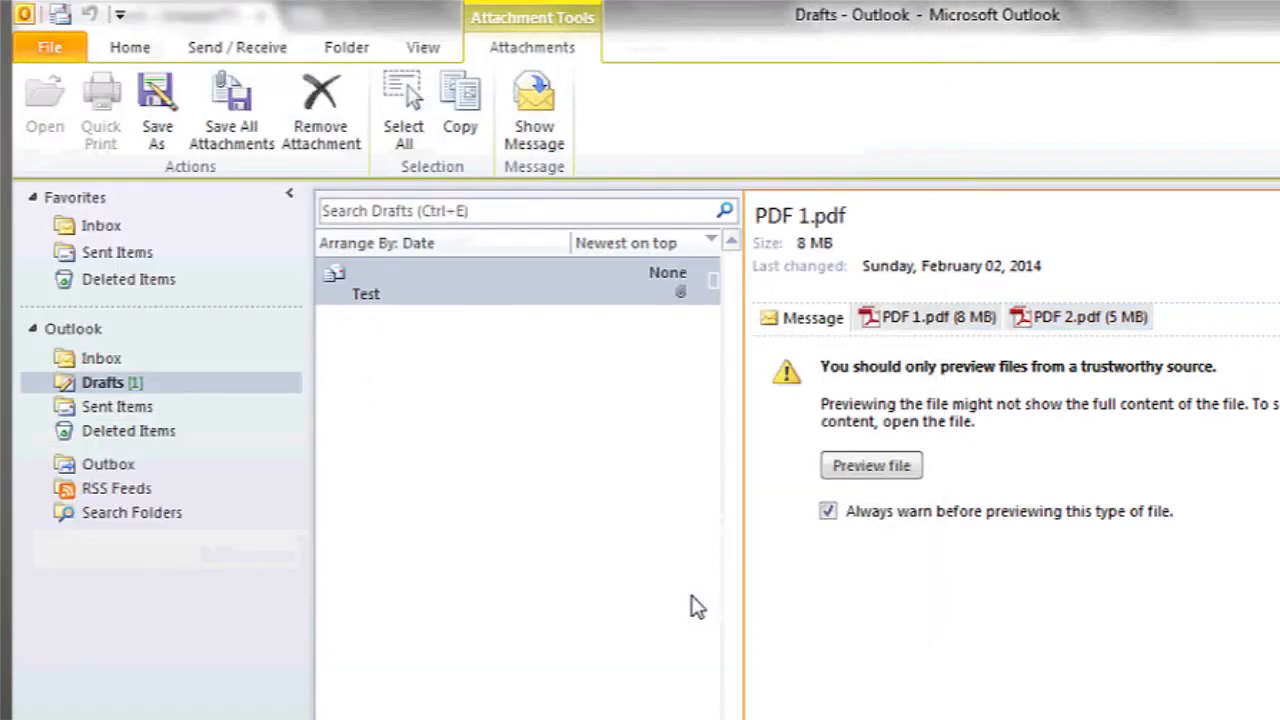
{"action": "mouse_move", "coordinate": [670, 578]}
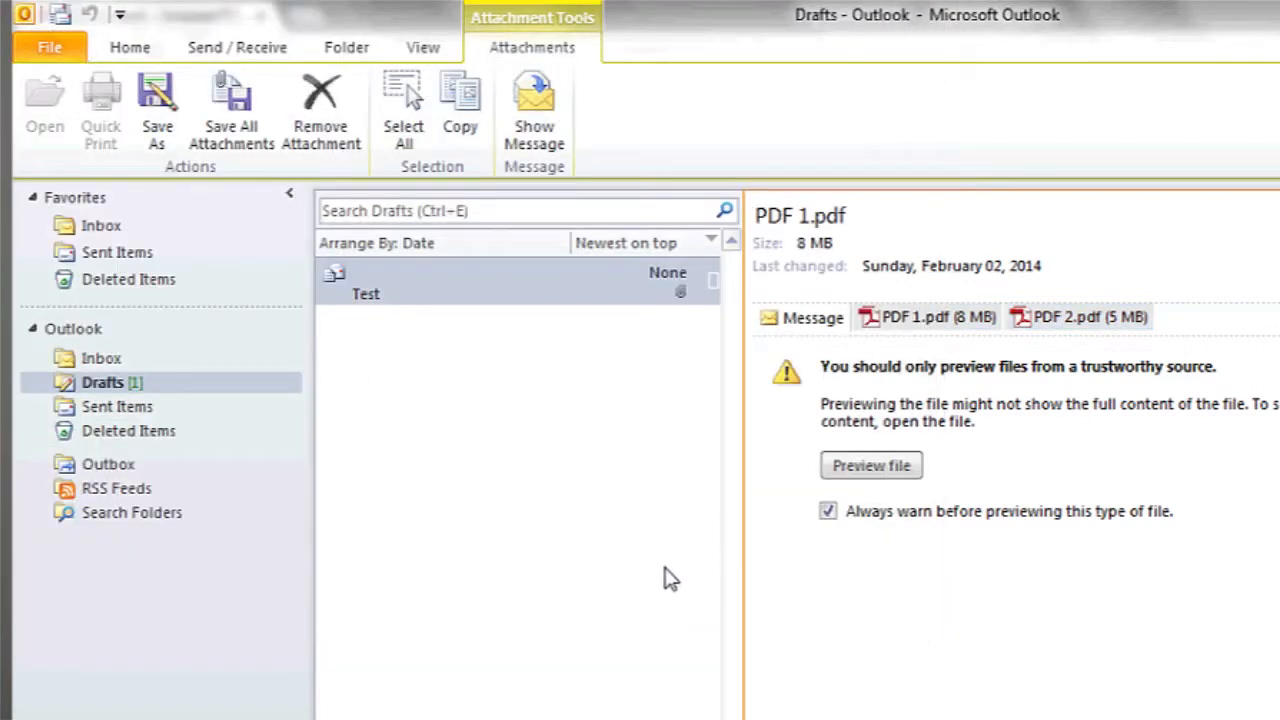